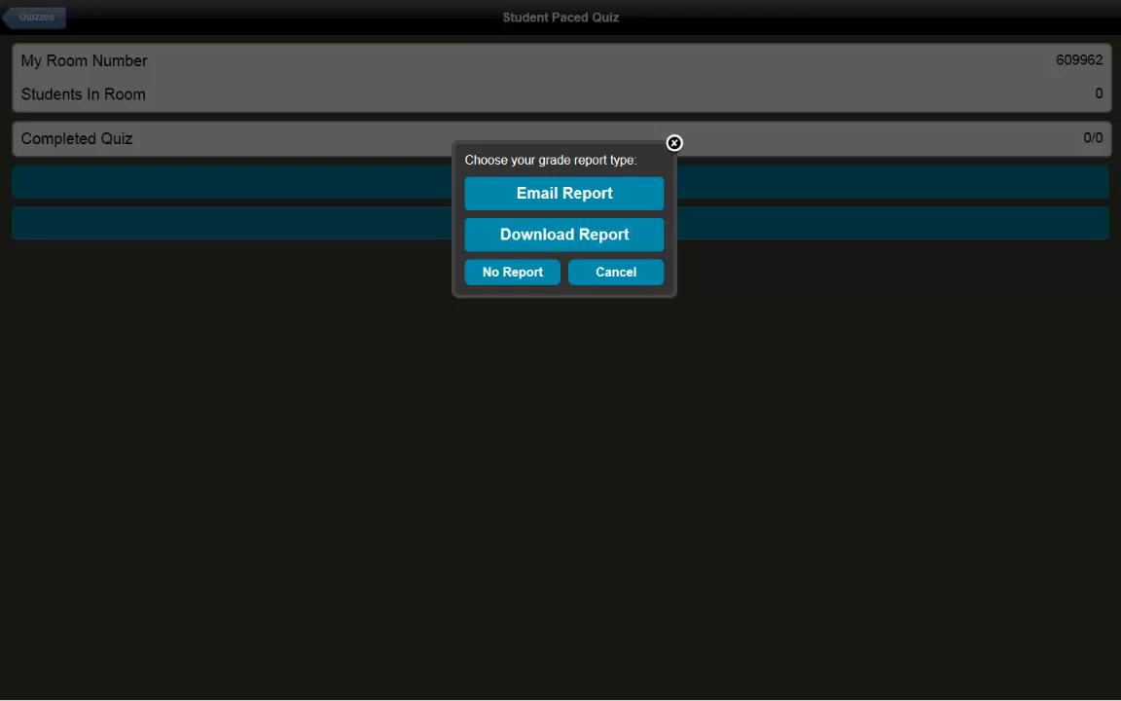
pyautogui.moveTo(319, 315)
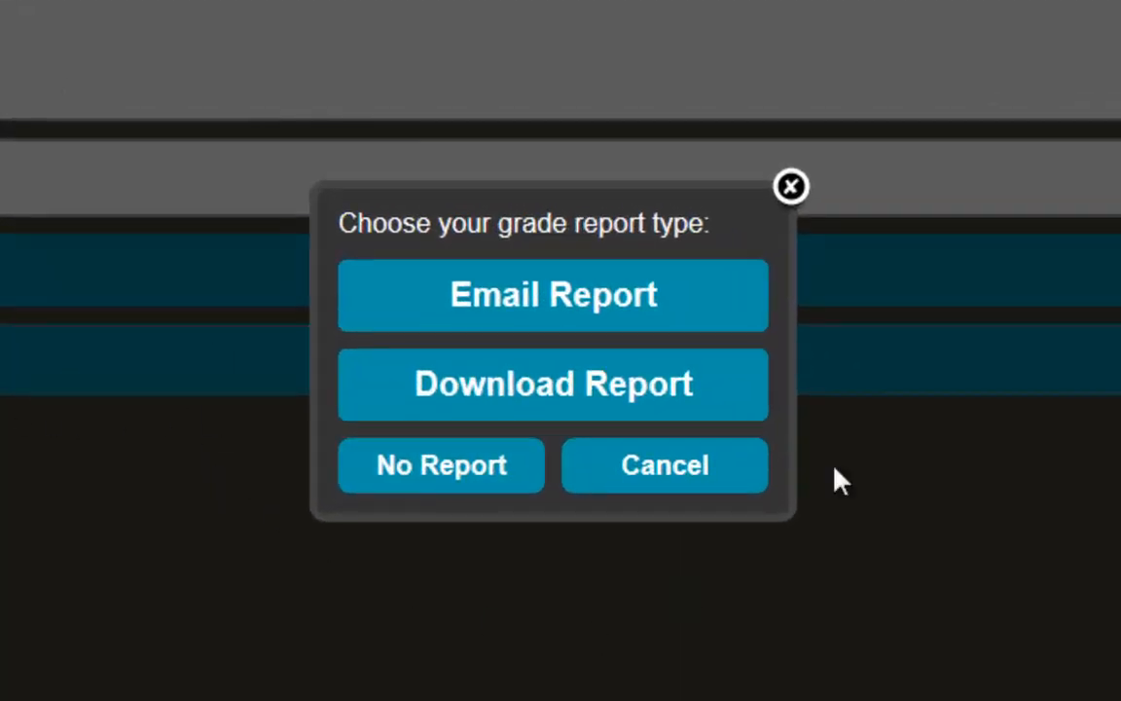
pyautogui.moveTo(467, 370)
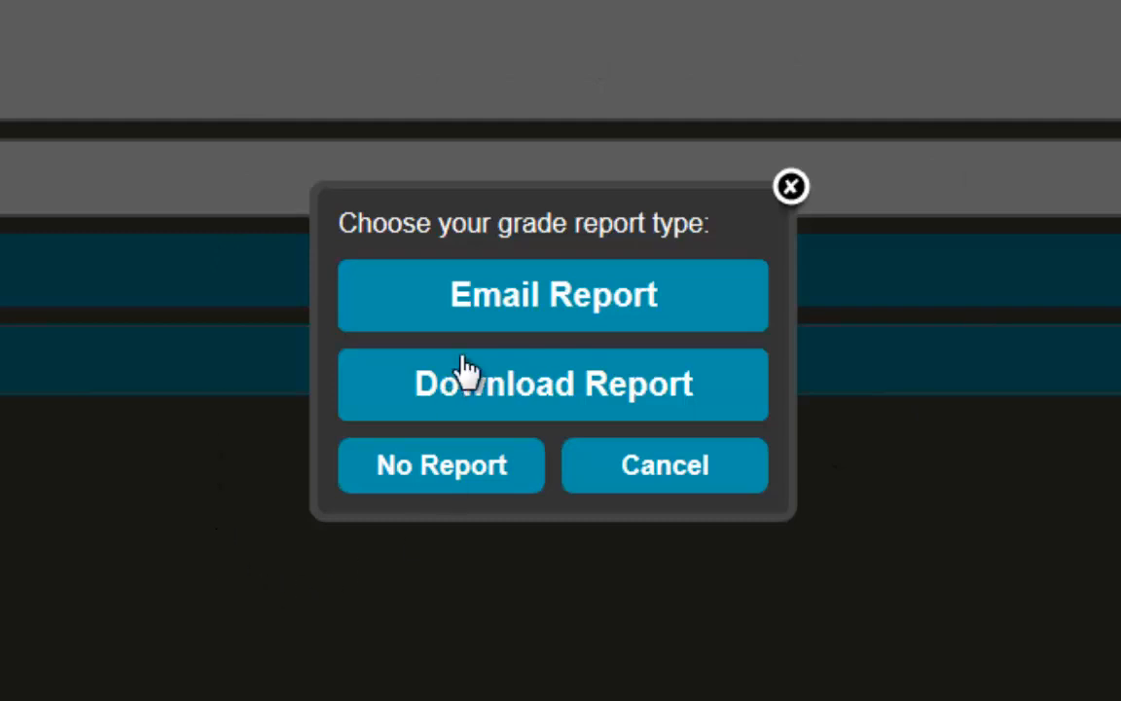
pyautogui.moveTo(535, 403)
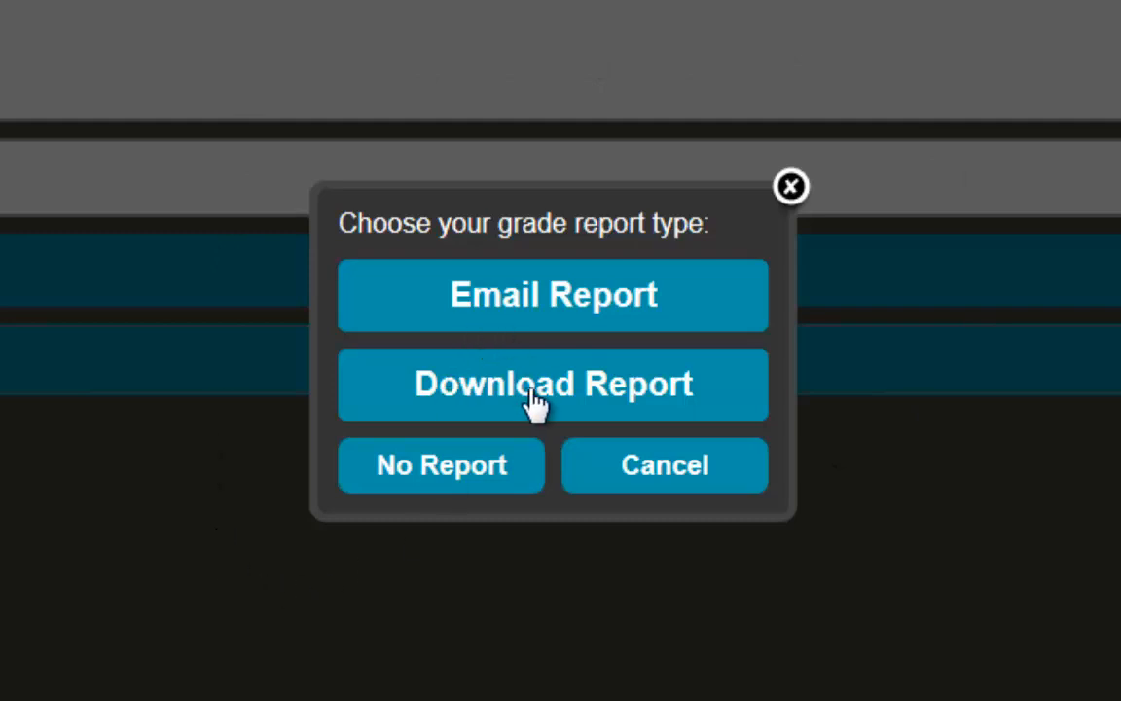
pyautogui.moveTo(467, 475)
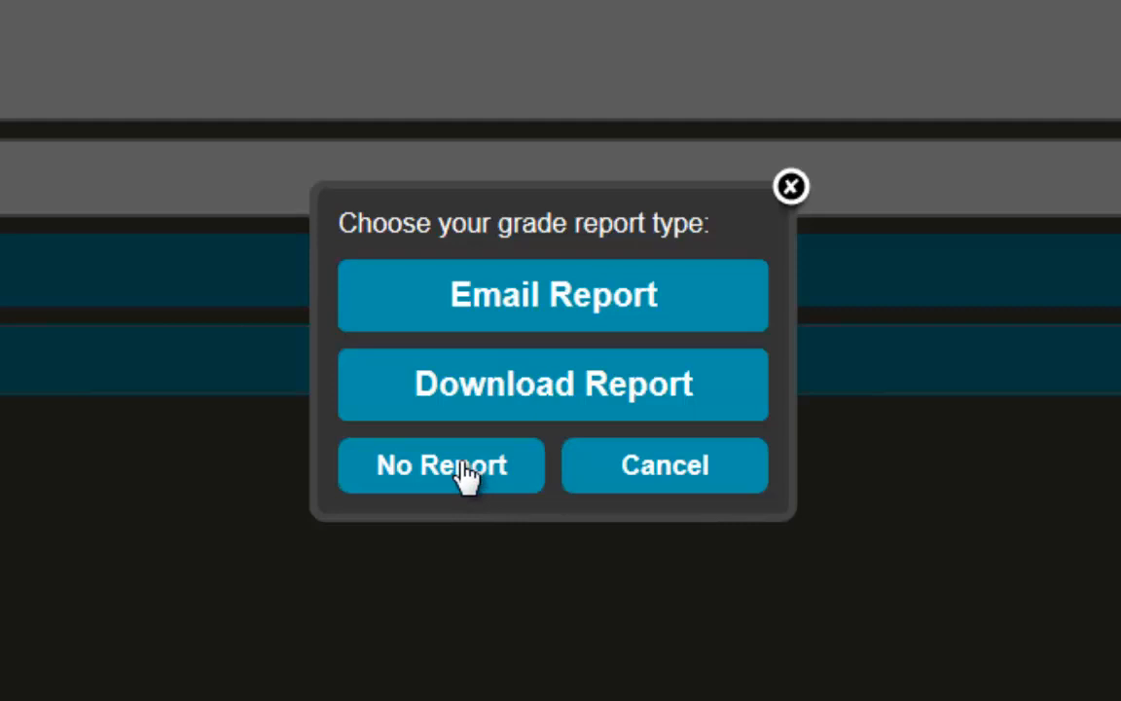
pyautogui.moveTo(646, 483)
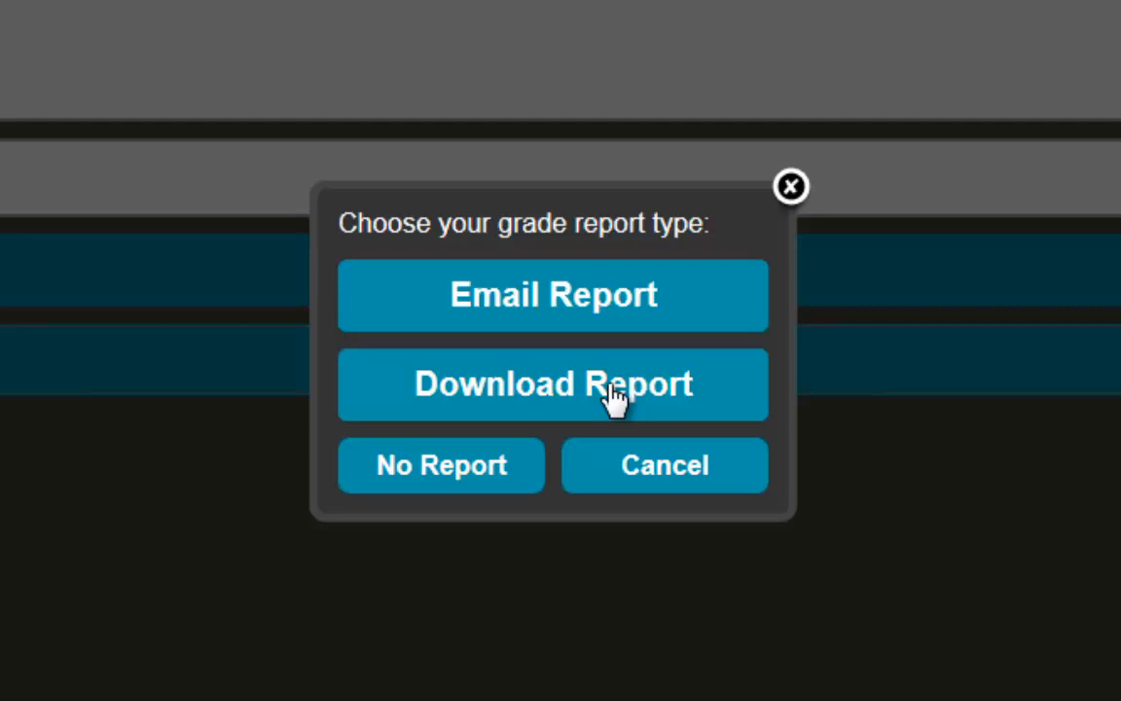
pyautogui.moveTo(613, 409)
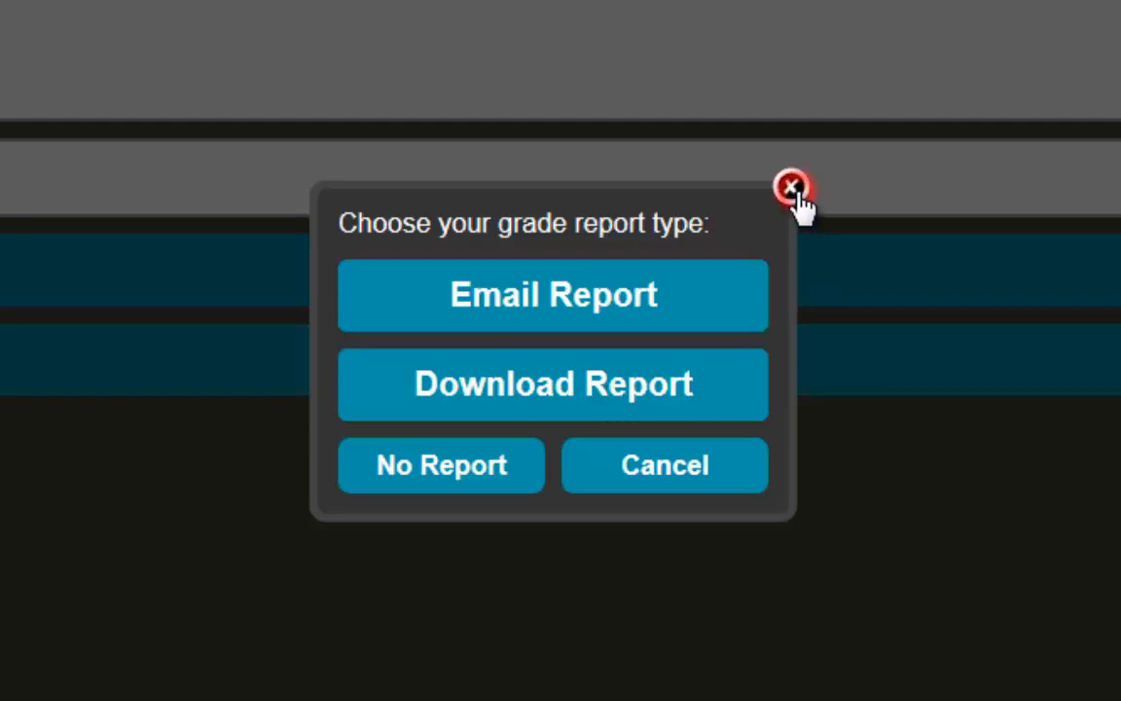
# End the Student Paced Quiz with No Report and land on the teacher dashboard
pyautogui.click(791, 187)
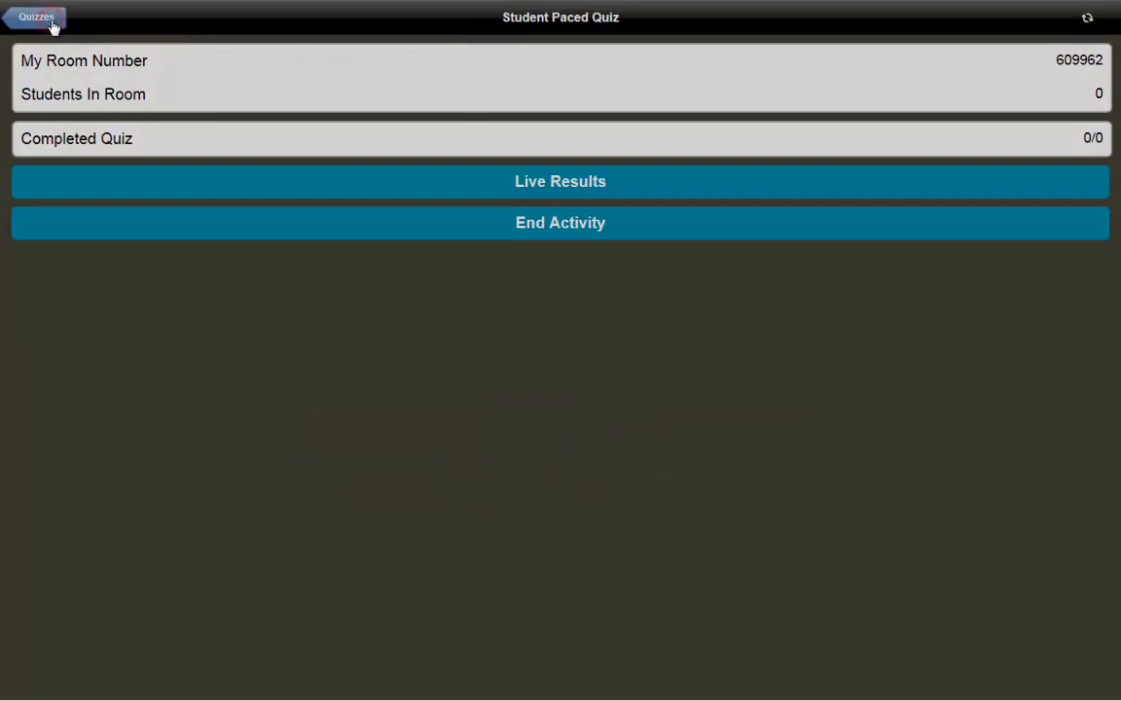
pyautogui.click(561, 222)
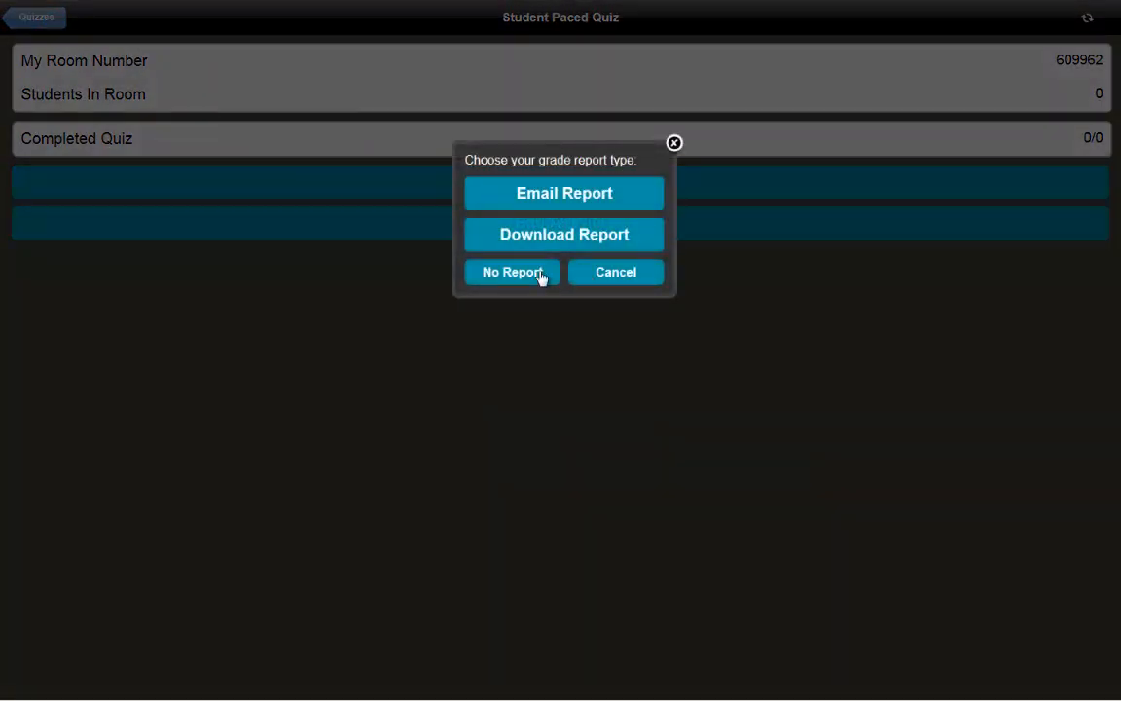
pyautogui.click(510, 272)
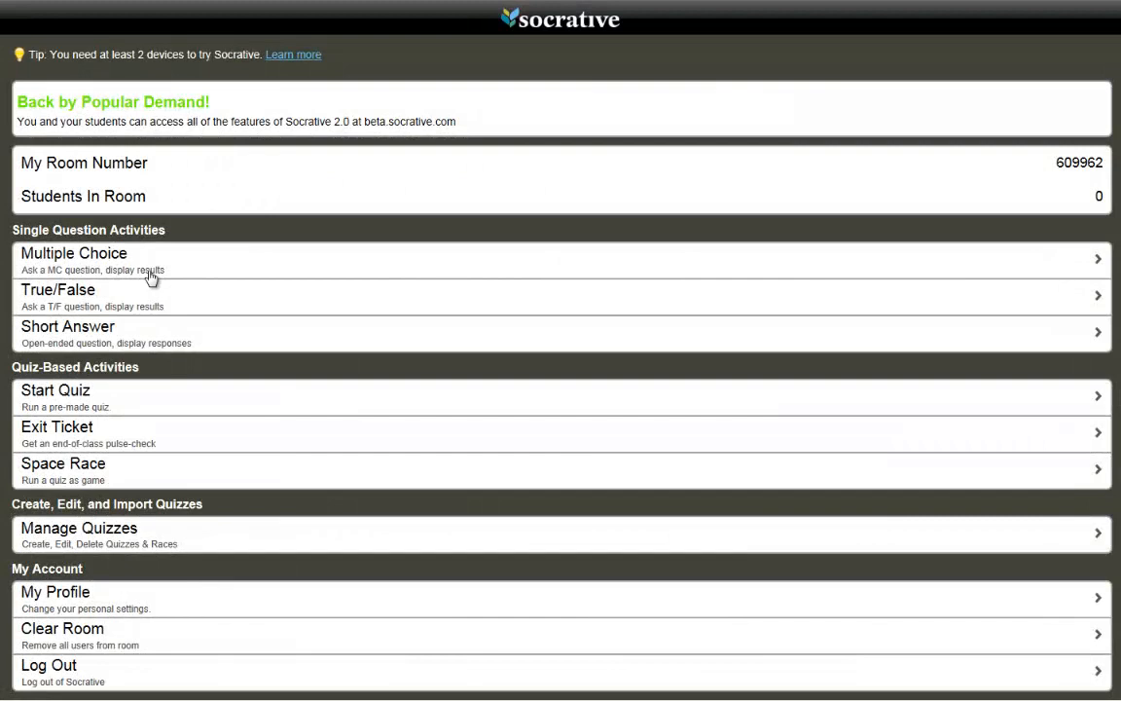
pyautogui.moveTo(242, 226)
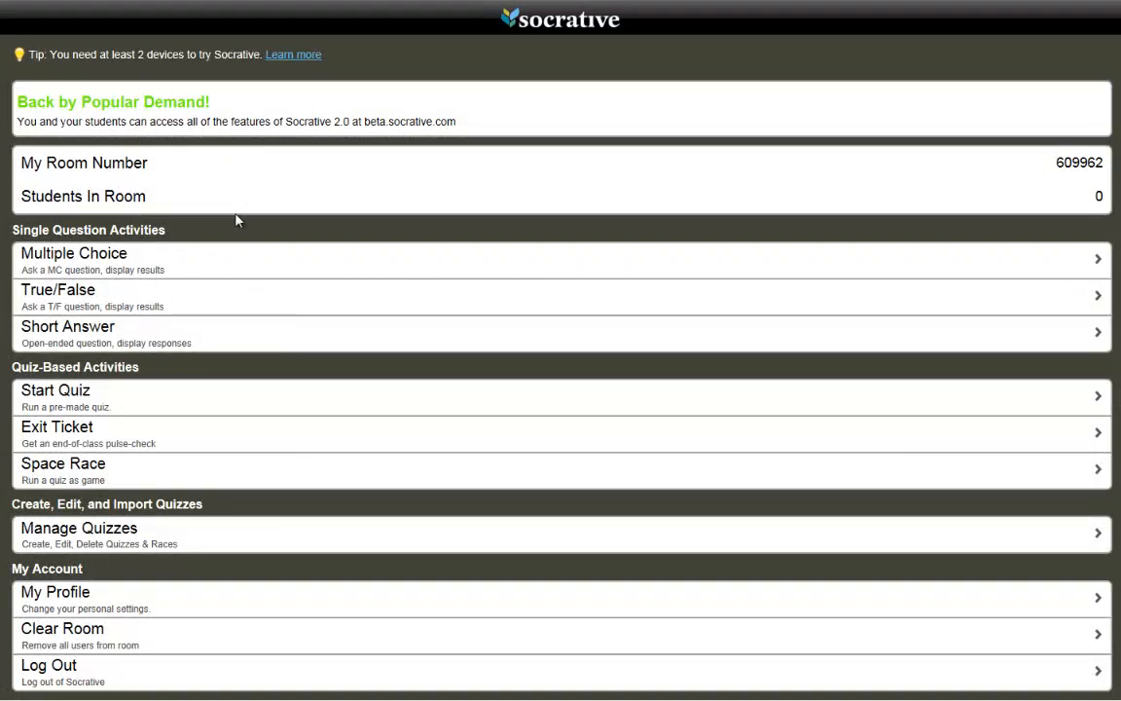
pyautogui.moveTo(381, 401)
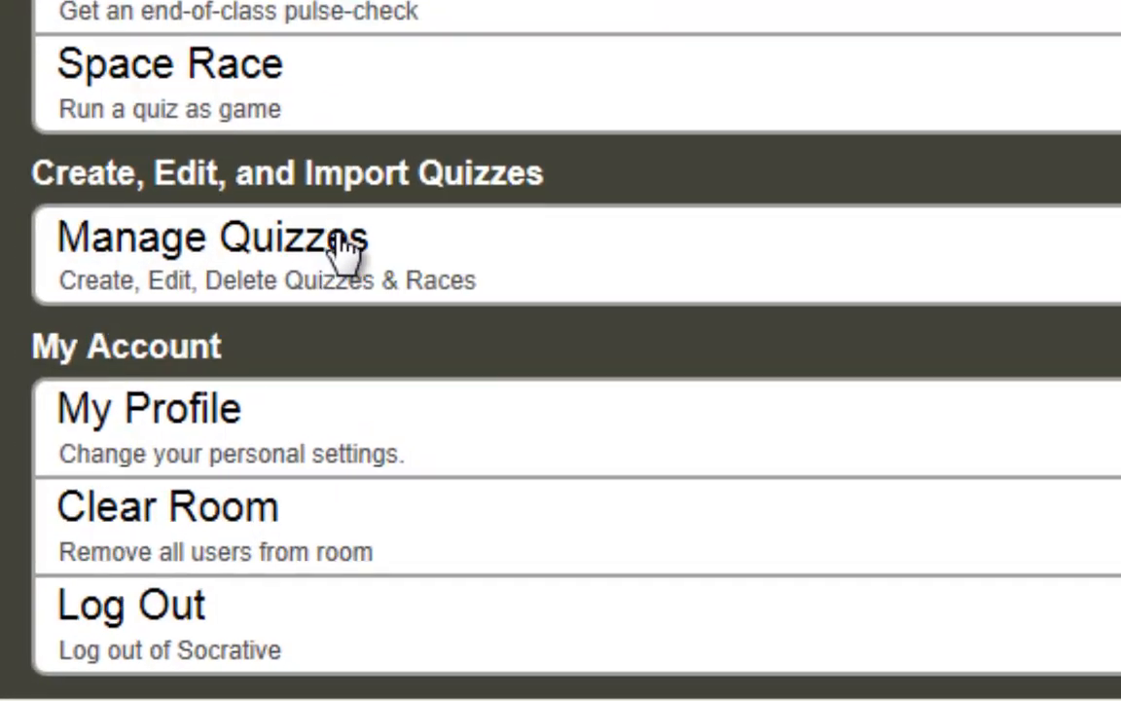
pyautogui.scroll(-3)
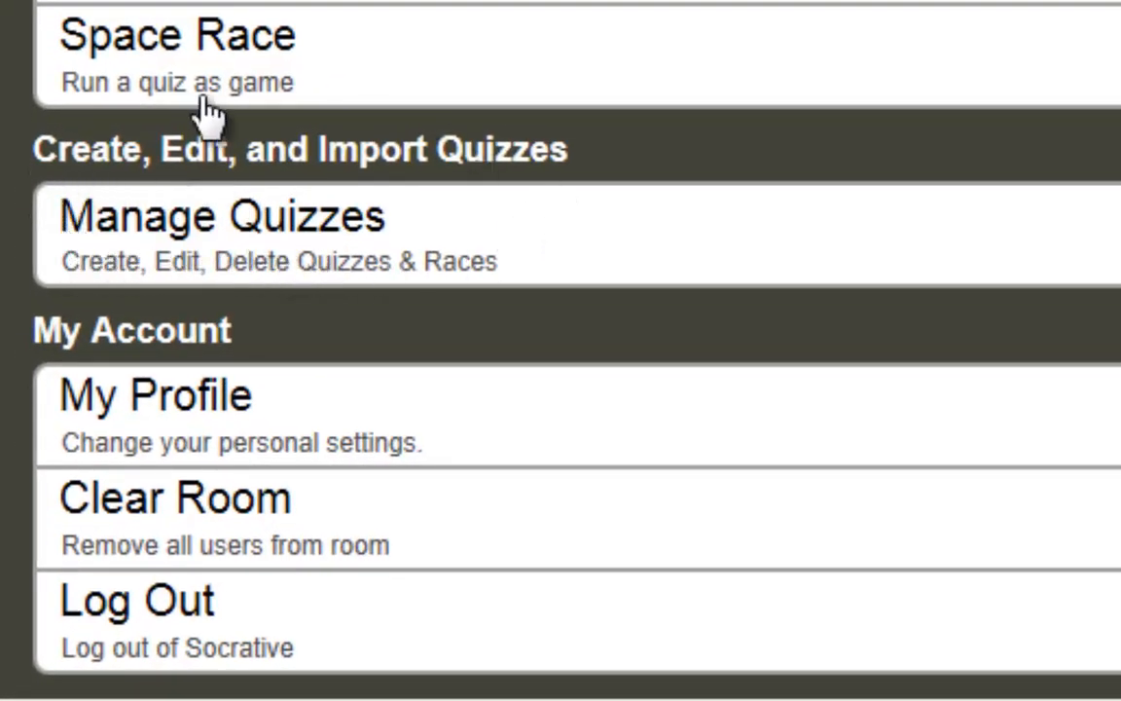
pyautogui.moveTo(362, 273)
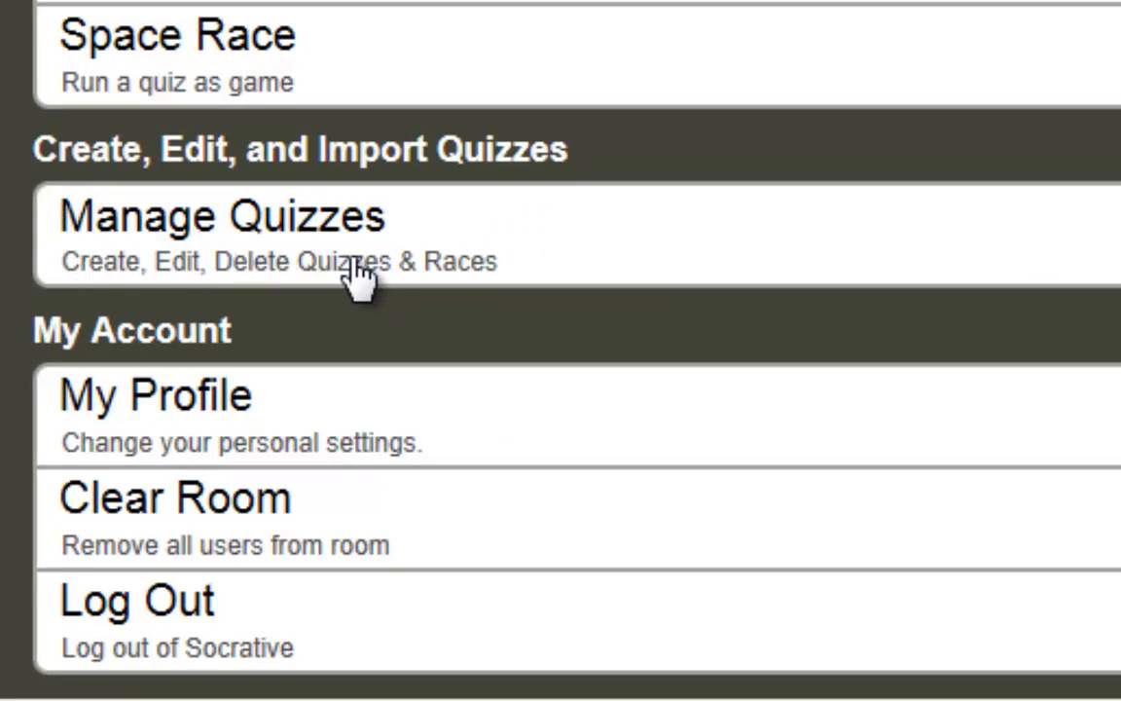
pyautogui.moveTo(315, 263)
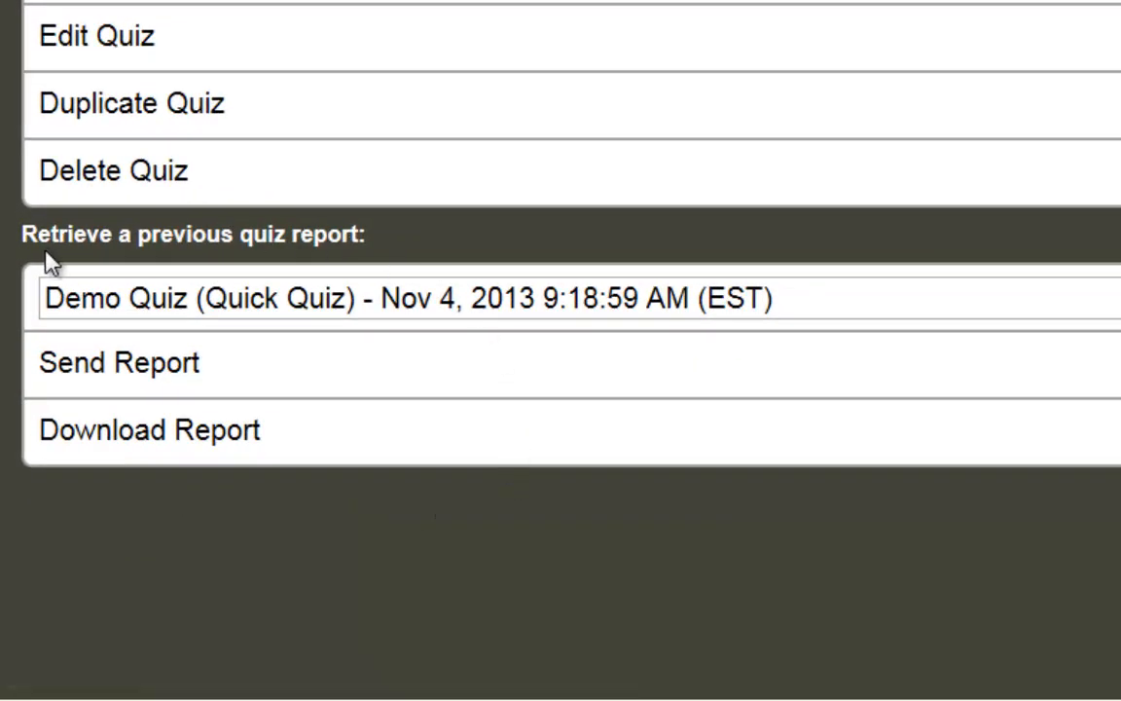
pyautogui.moveTo(806, 314)
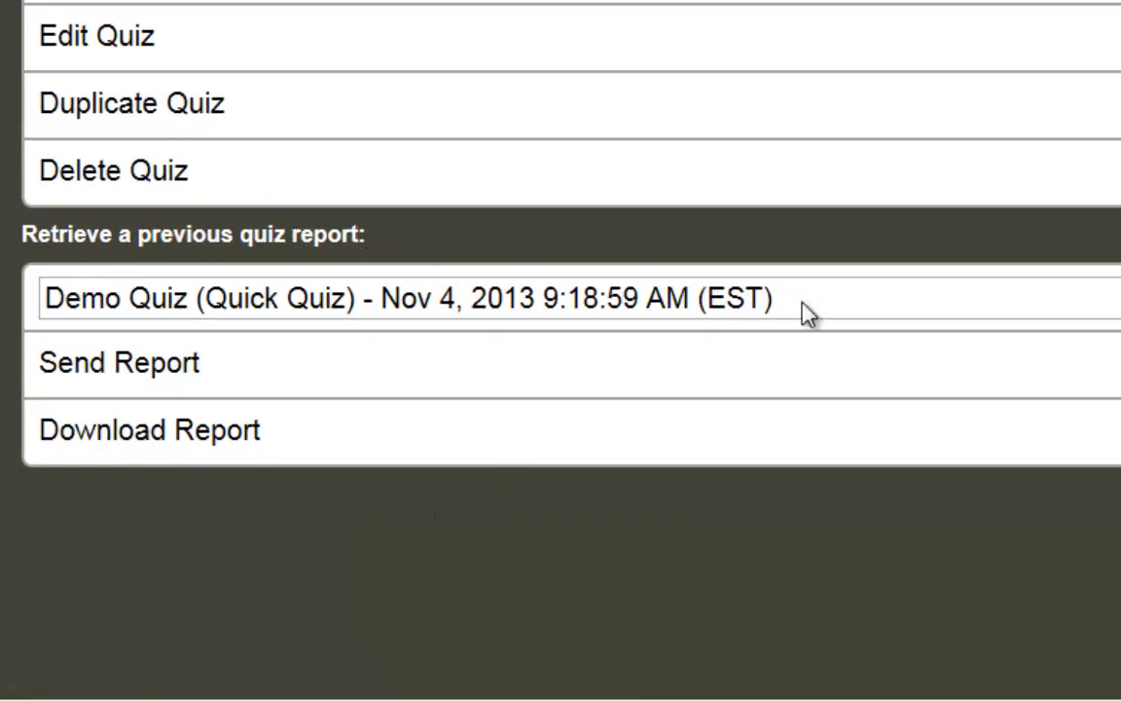
# Retrieve 'Demo Quiz (Quick Quiz) - Oct 14, 2013 10:14:00 AM' and download its report
pyautogui.click(409, 300)
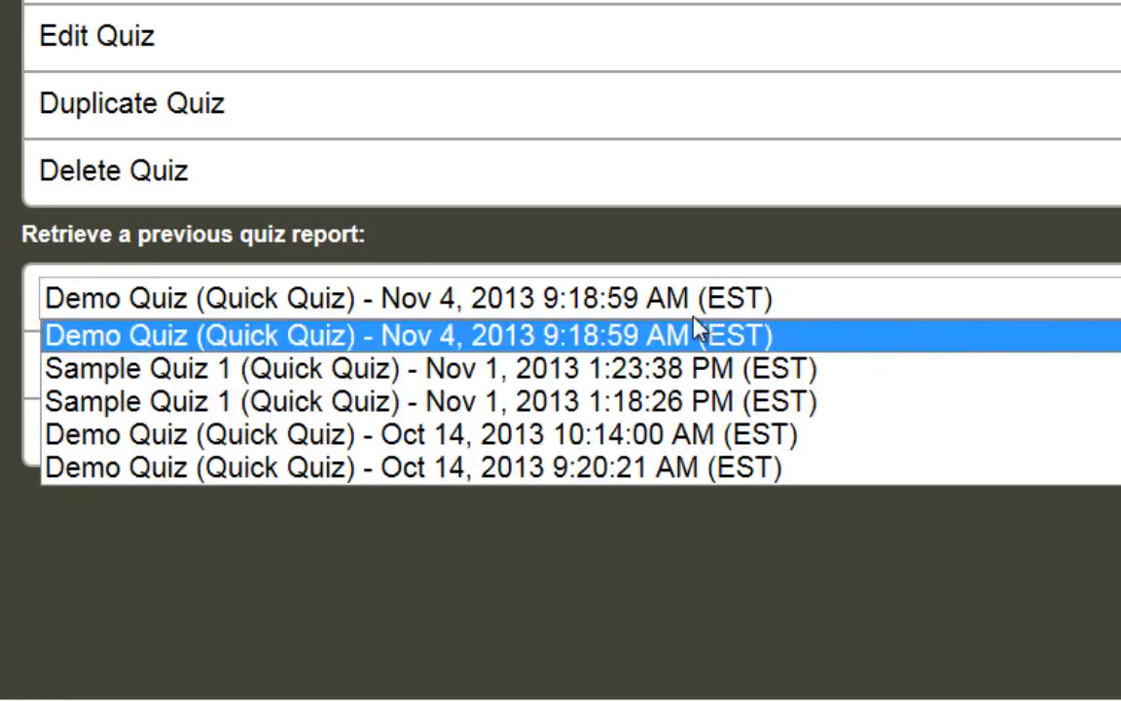
pyautogui.click(413, 467)
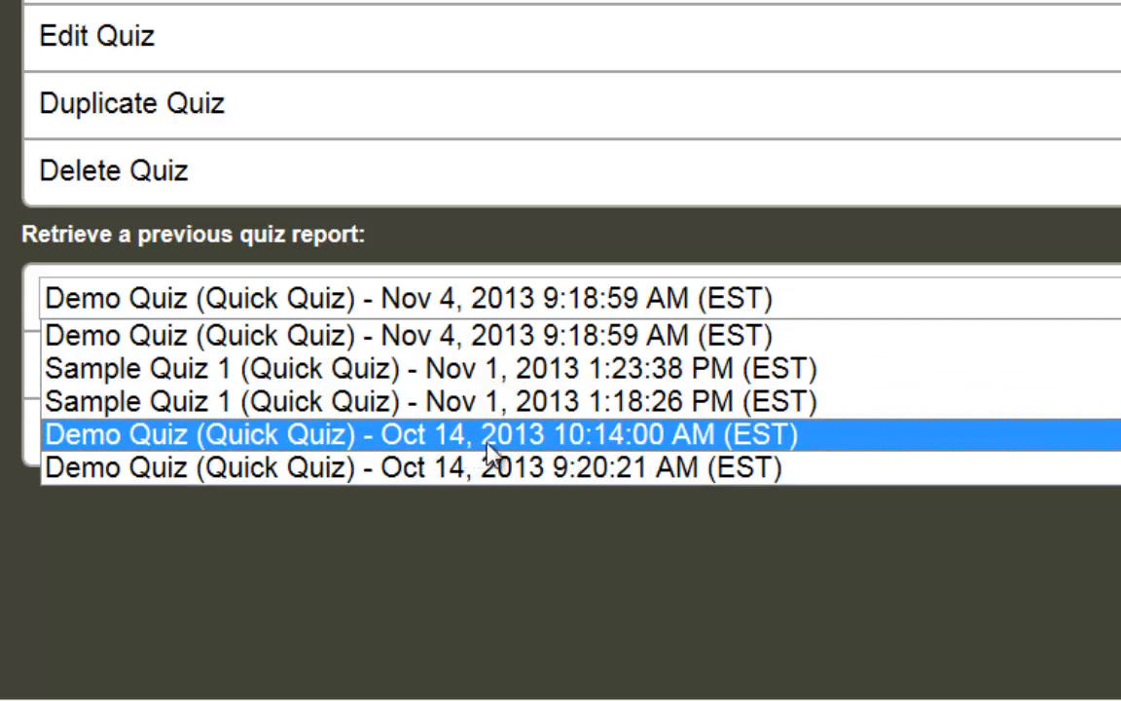
pyautogui.click(429, 437)
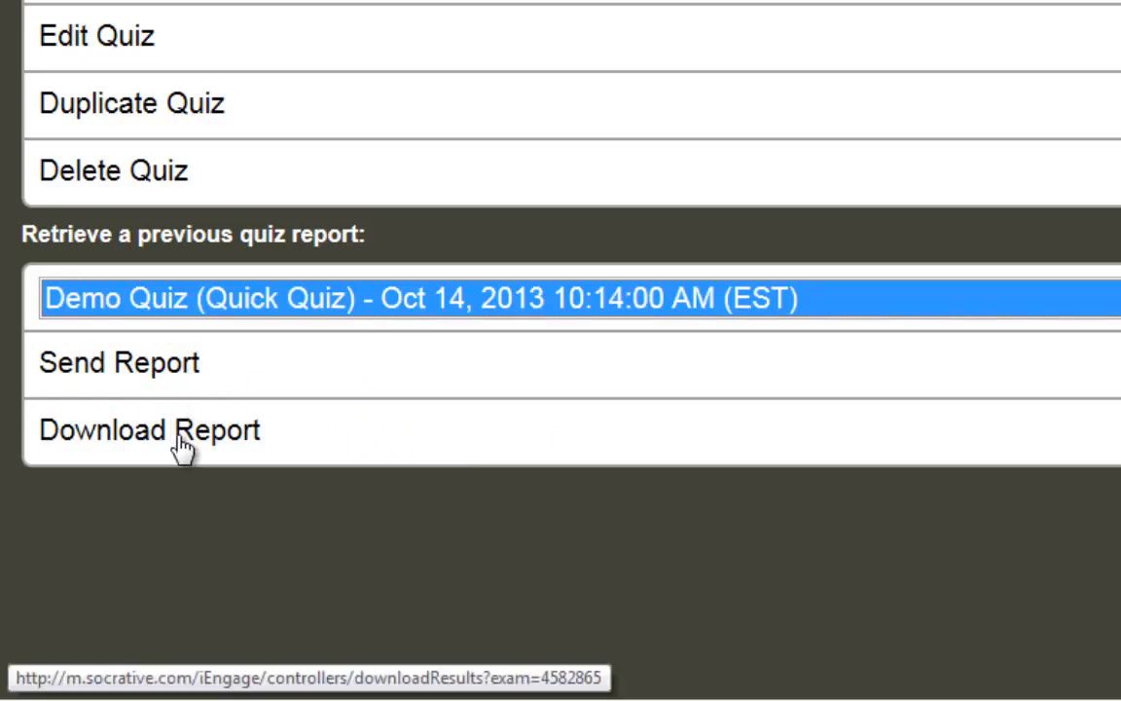
pyautogui.click(152, 430)
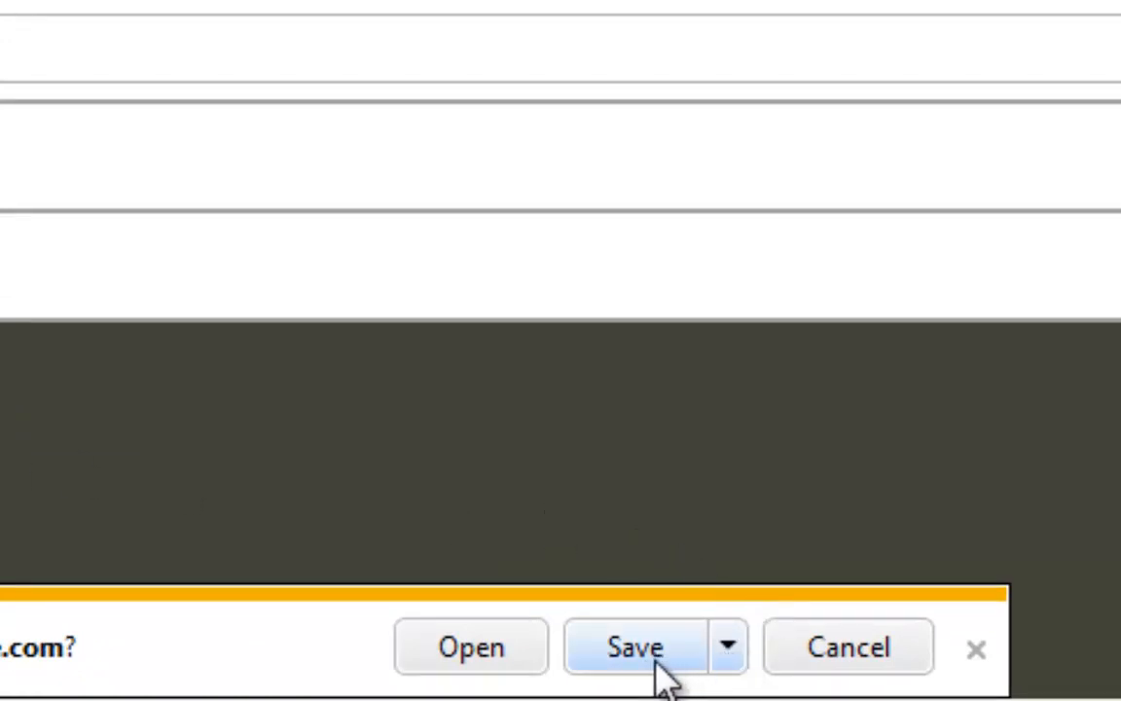
pyautogui.moveTo(498, 593)
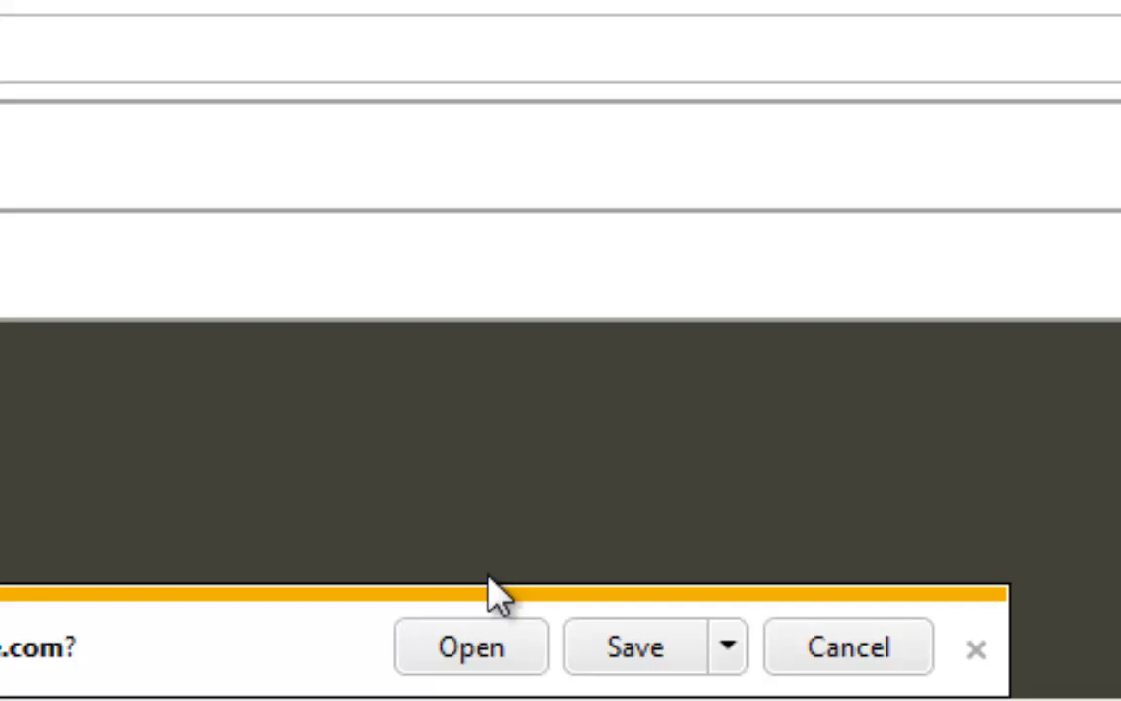
# Open the downloaded Demo Quiz report from the download bar into Excel
pyautogui.click(471, 647)
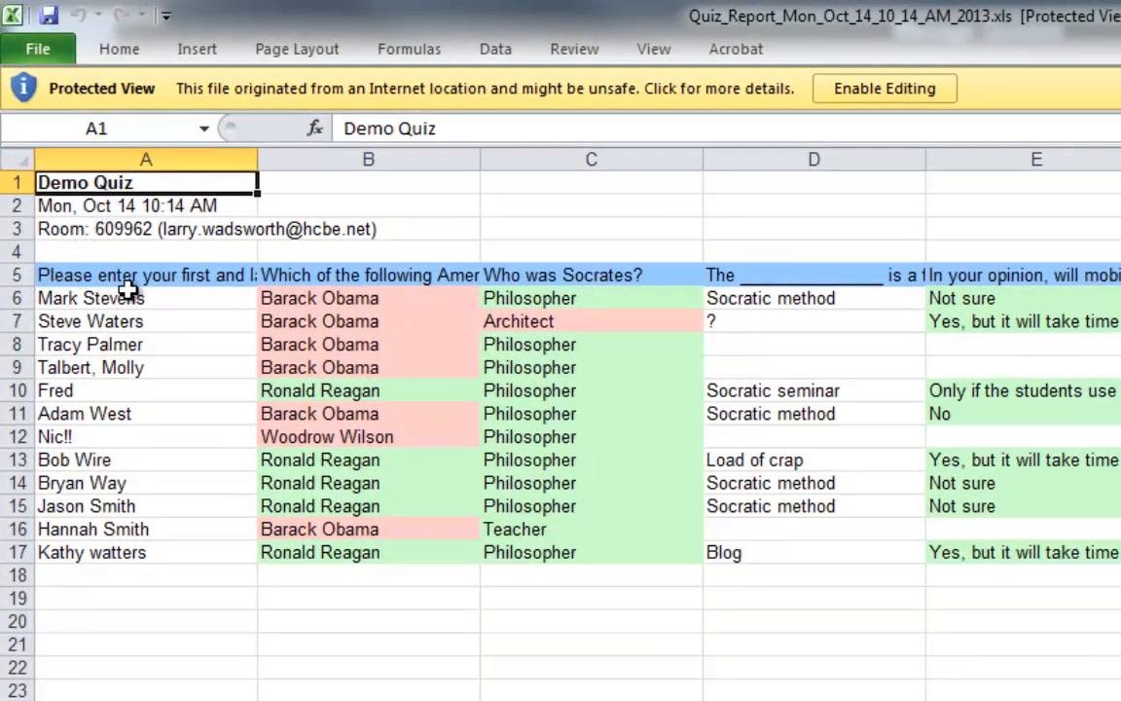
pyautogui.moveTo(374, 282)
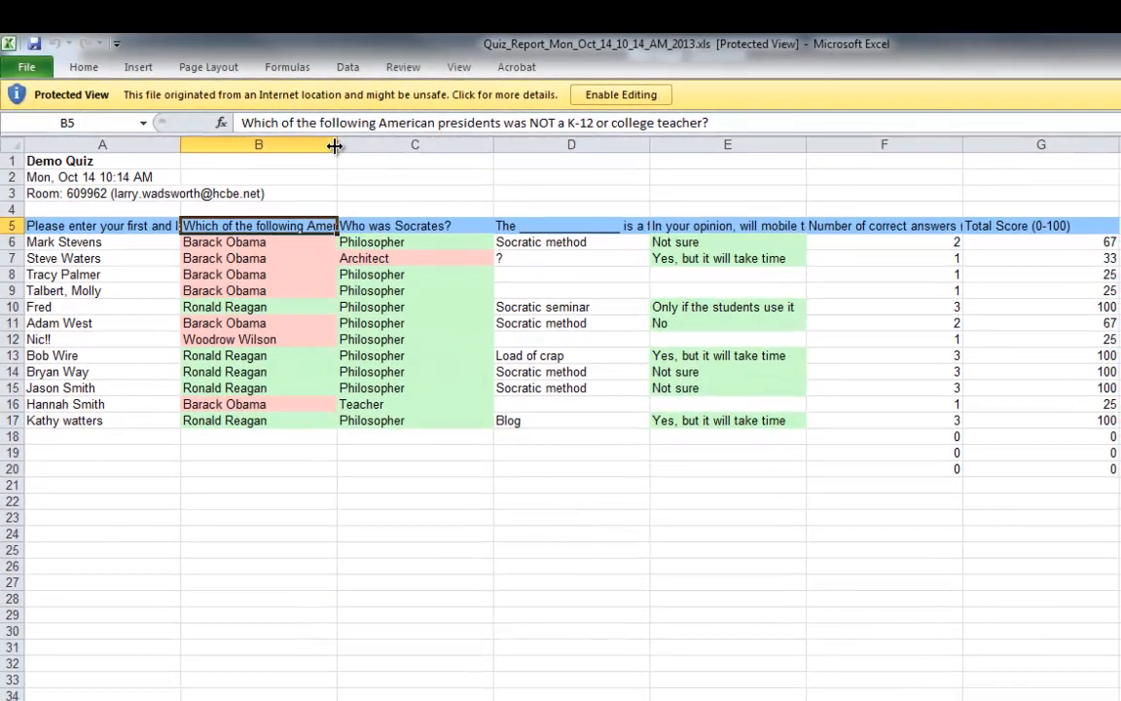
pyautogui.click(415, 226)
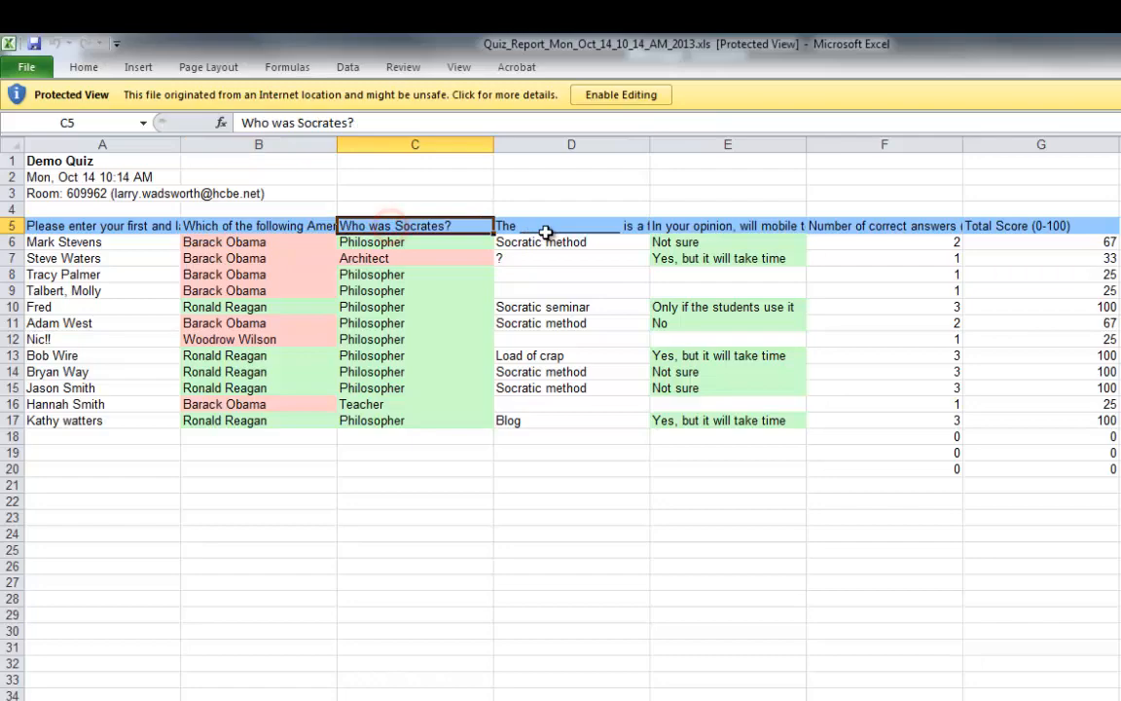
pyautogui.click(884, 226)
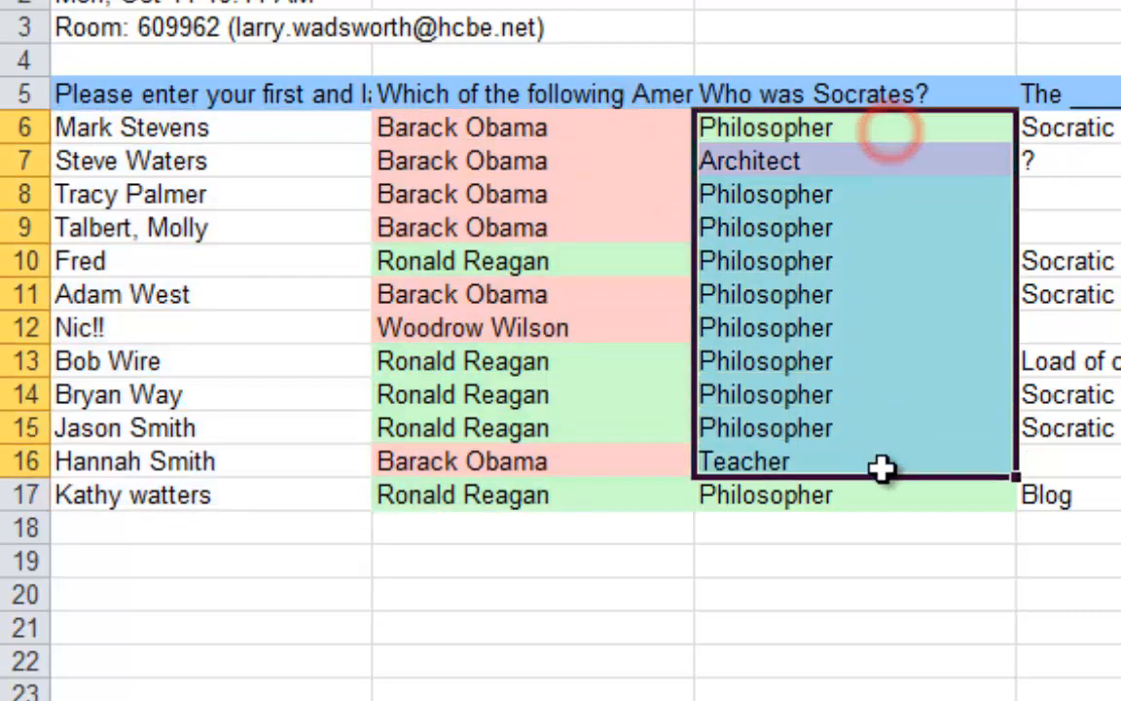
pyautogui.hscroll(3)
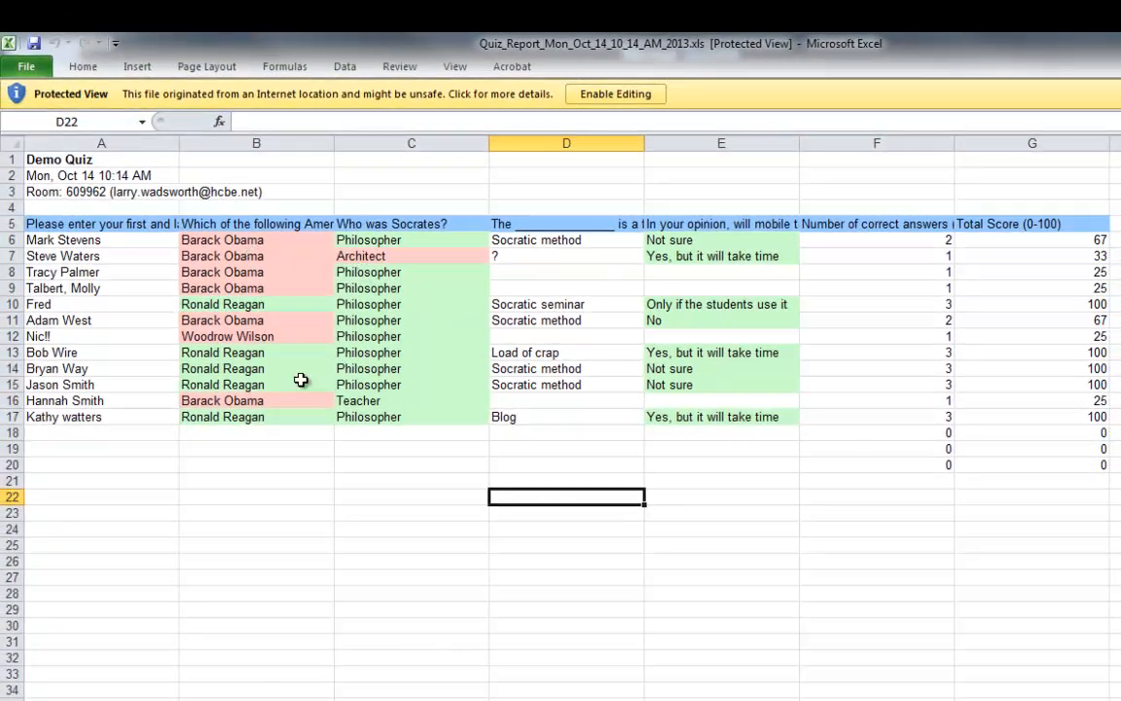
pyautogui.moveTo(366, 502)
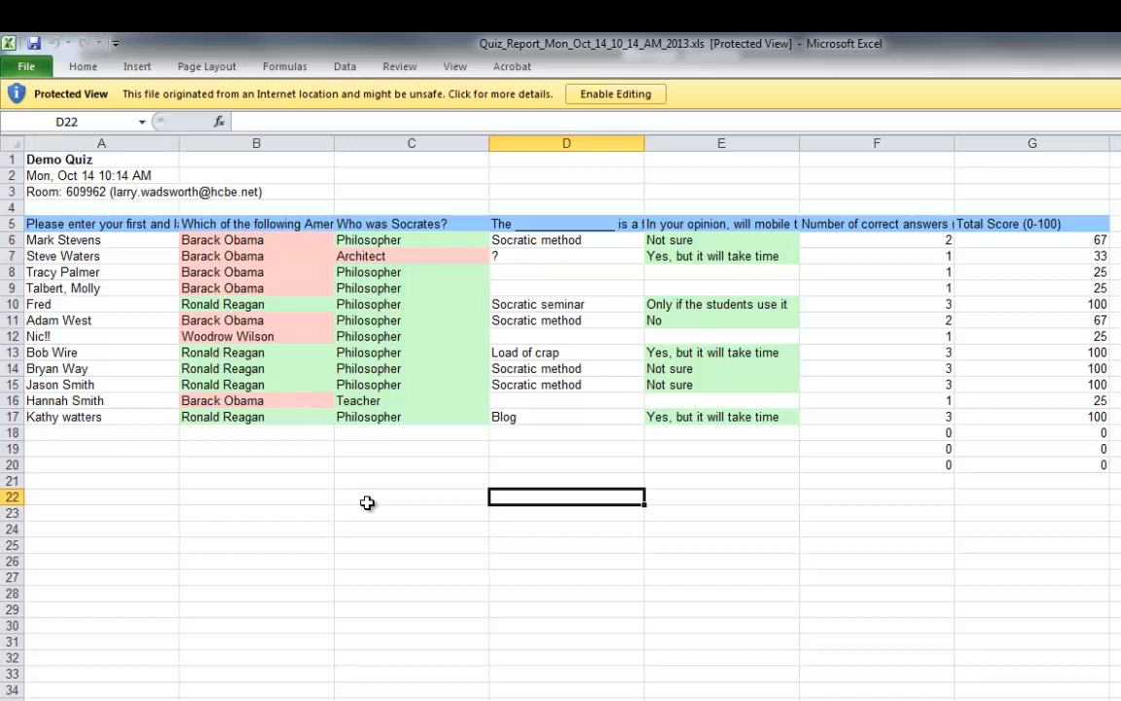
pyautogui.moveTo(327, 495)
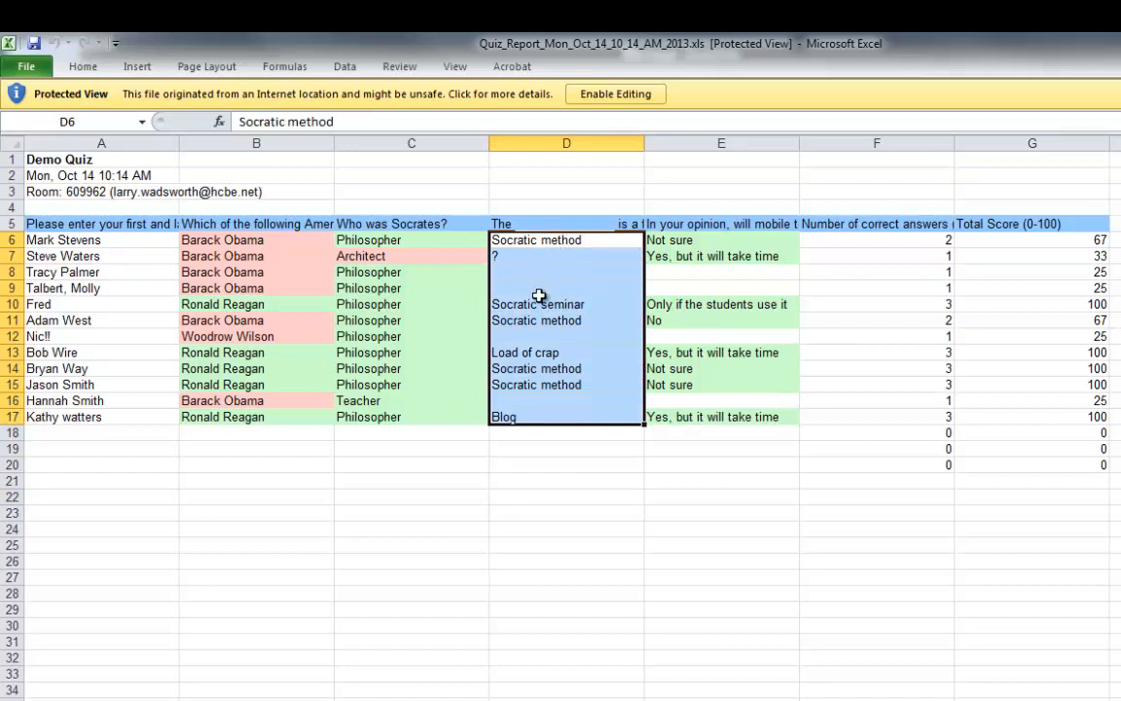
pyautogui.click(720, 272)
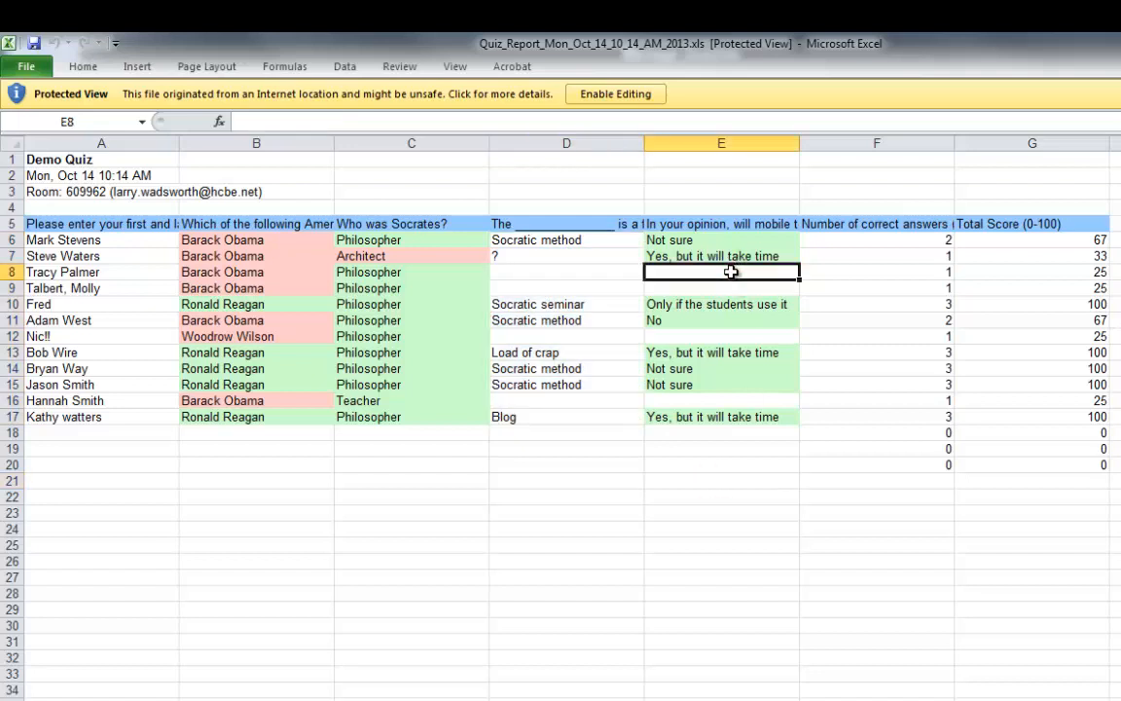
pyautogui.click(720, 401)
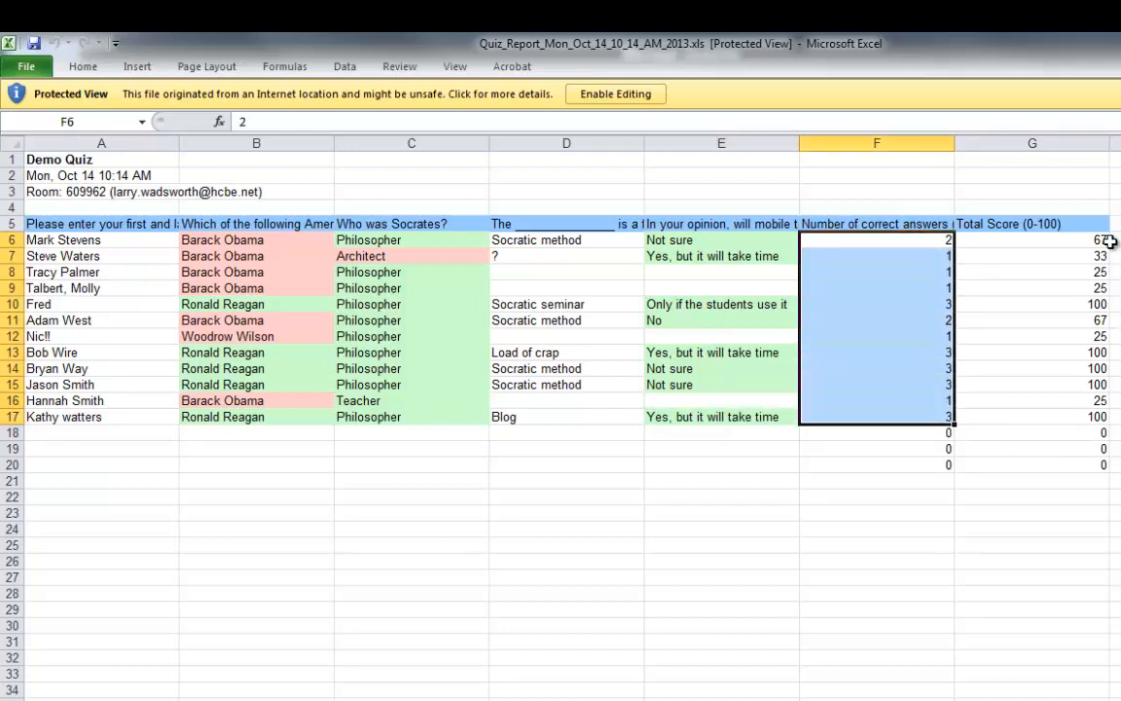
pyautogui.click(1032, 240)
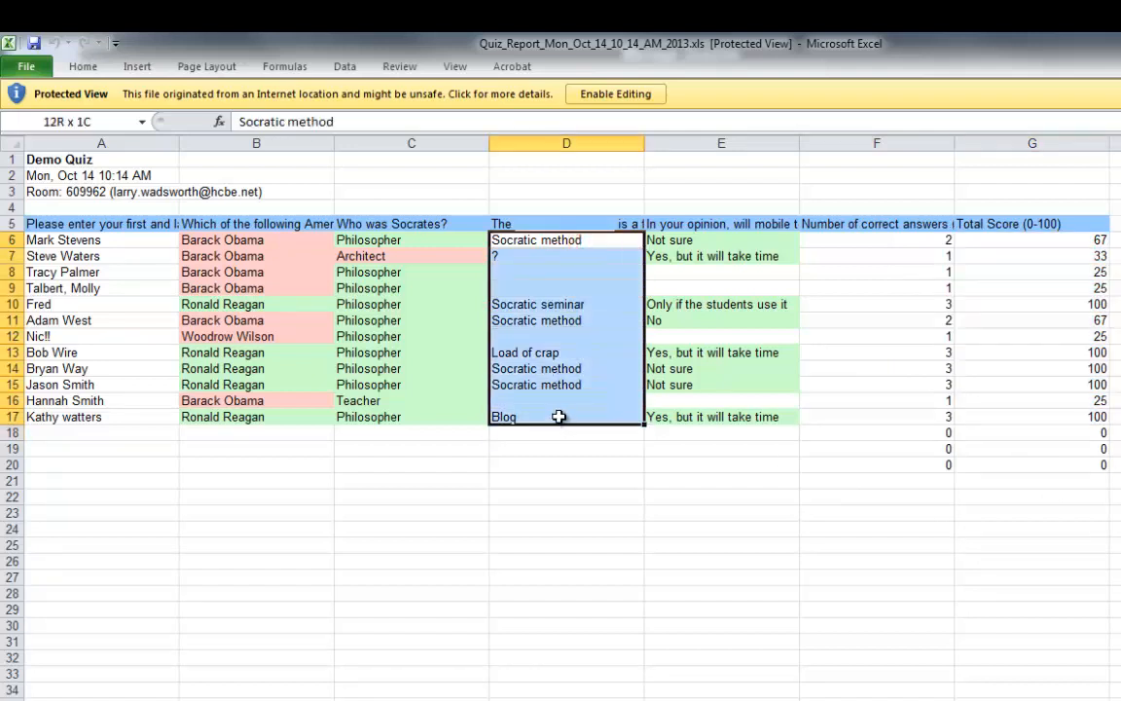
pyautogui.click(720, 479)
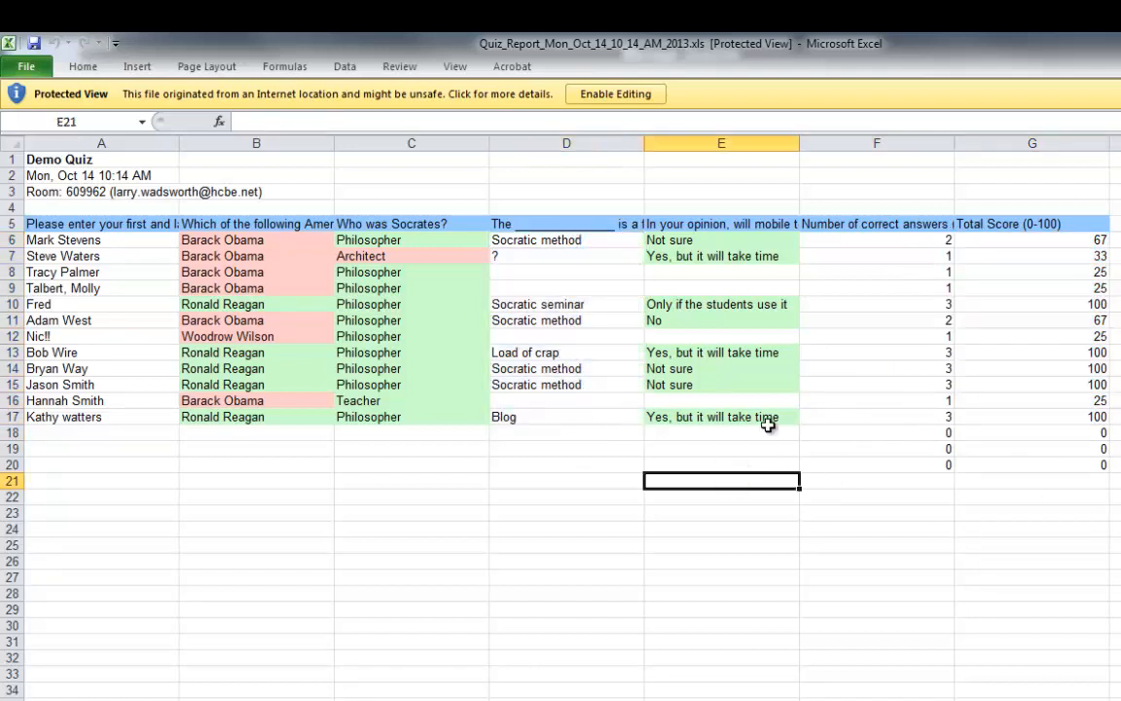
pyautogui.moveTo(322, 582)
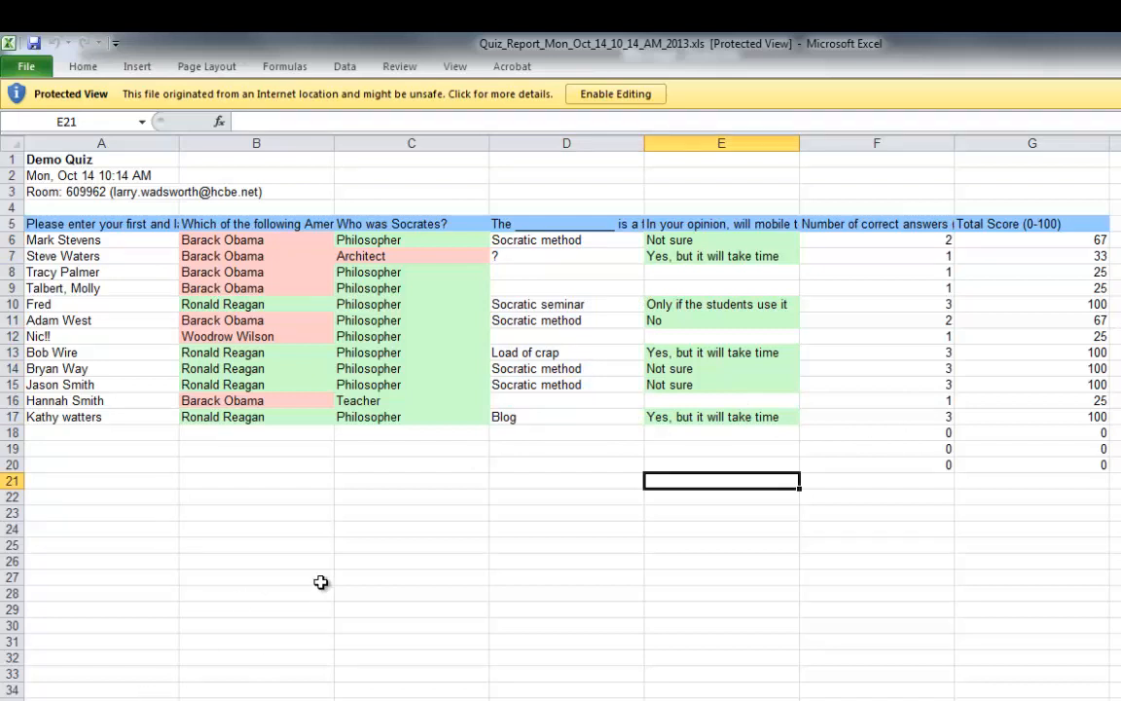